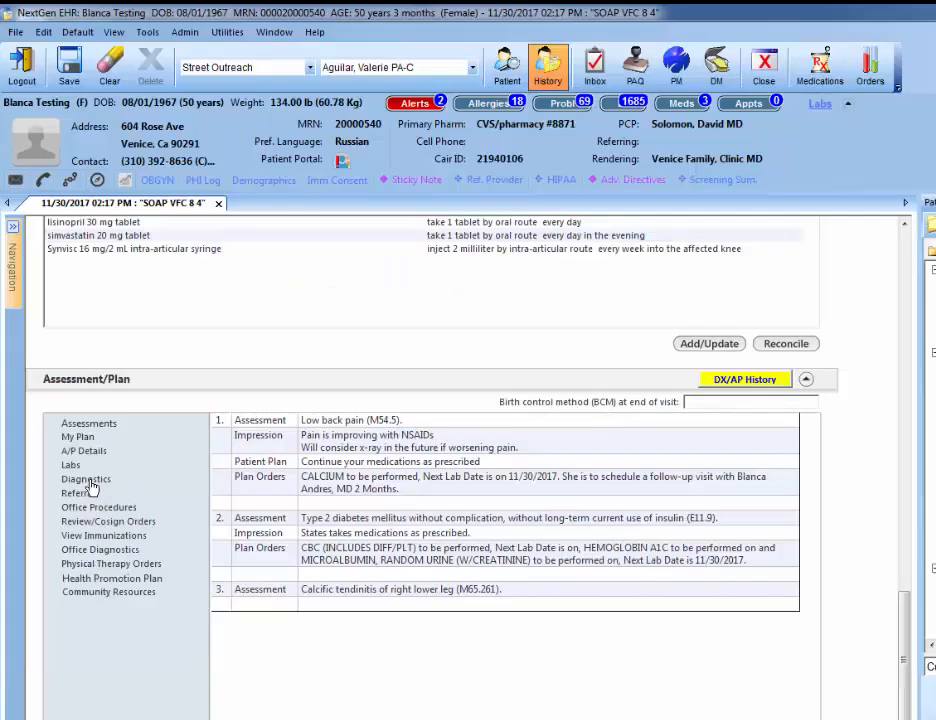
- Open the Diagnostic Studies ordering window from the Assessment/Plan section
click(86, 479)
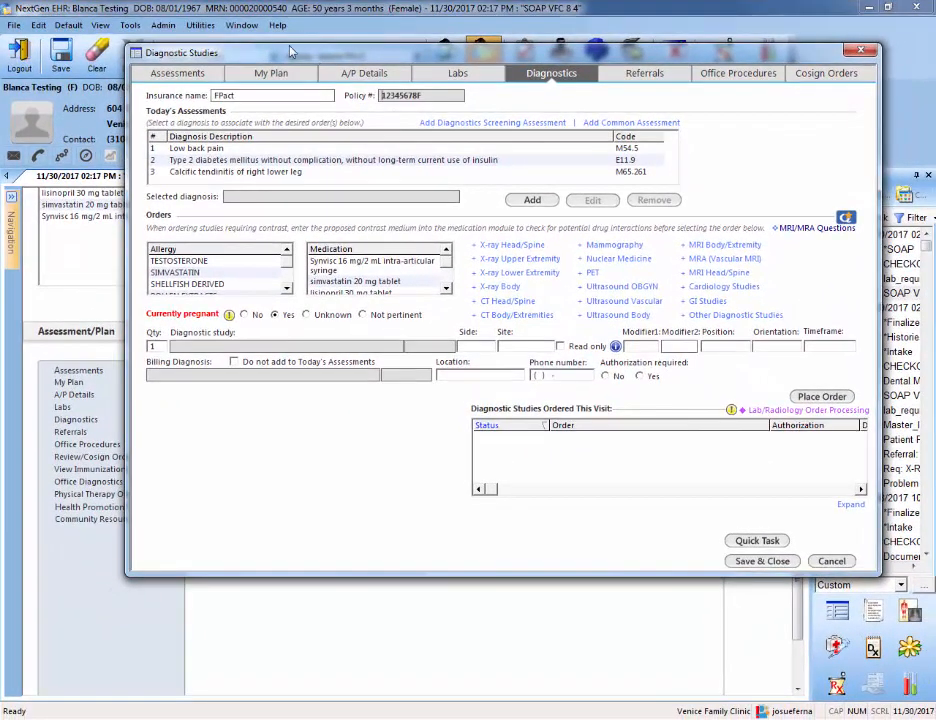
mouse_move(588, 365)
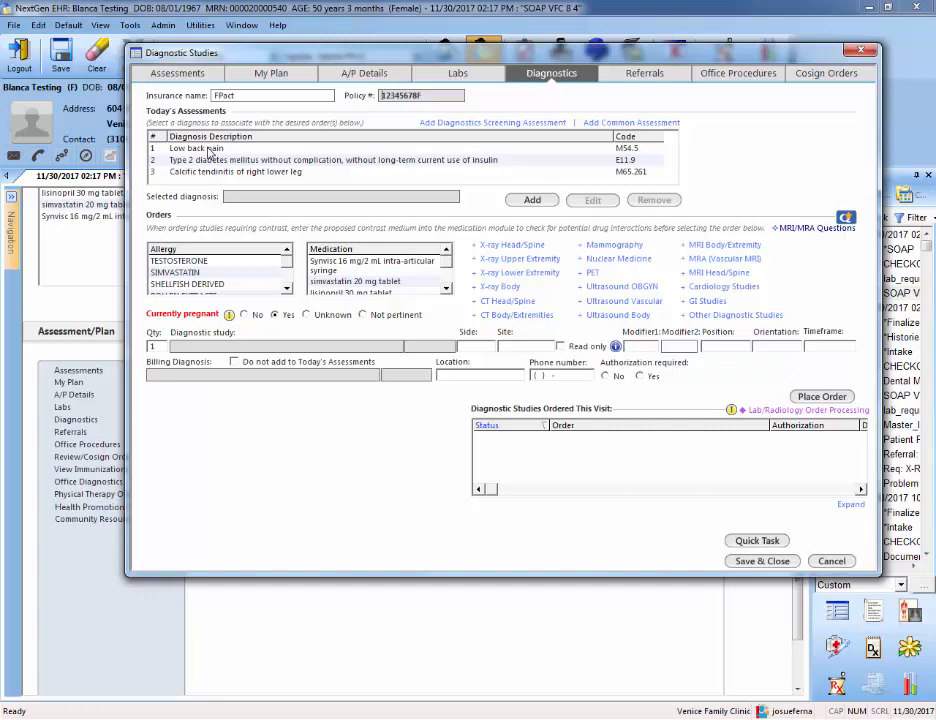
- Select Low back pain (M54.5) as the diagnosis for the new order
click(196, 148)
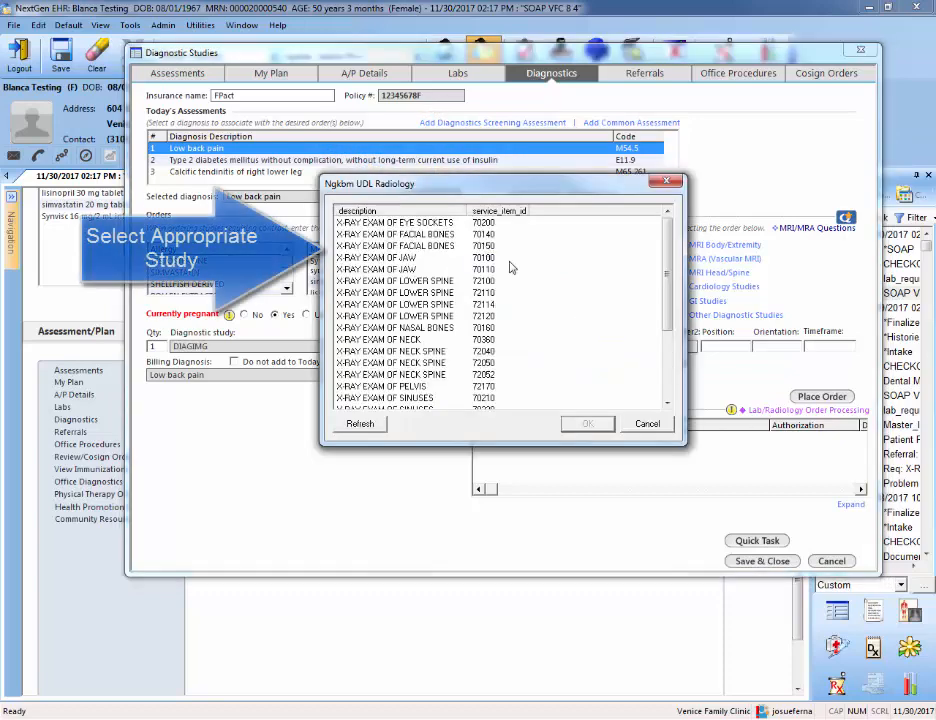
mouse_move(453, 297)
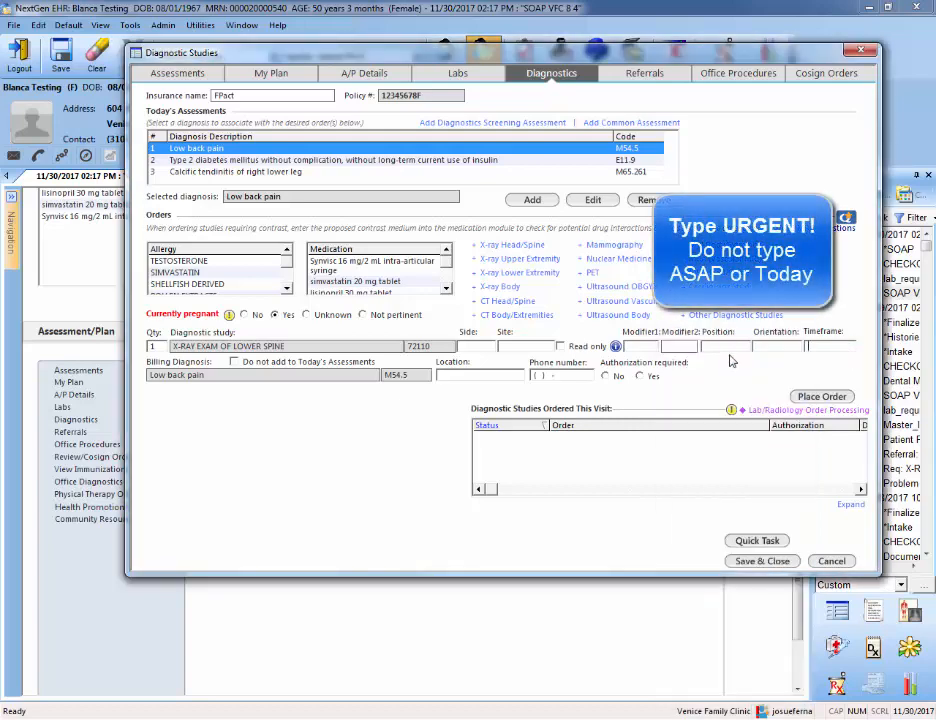
- Enter URGENT as the lower spine x-ray order's timeframe
text(u)
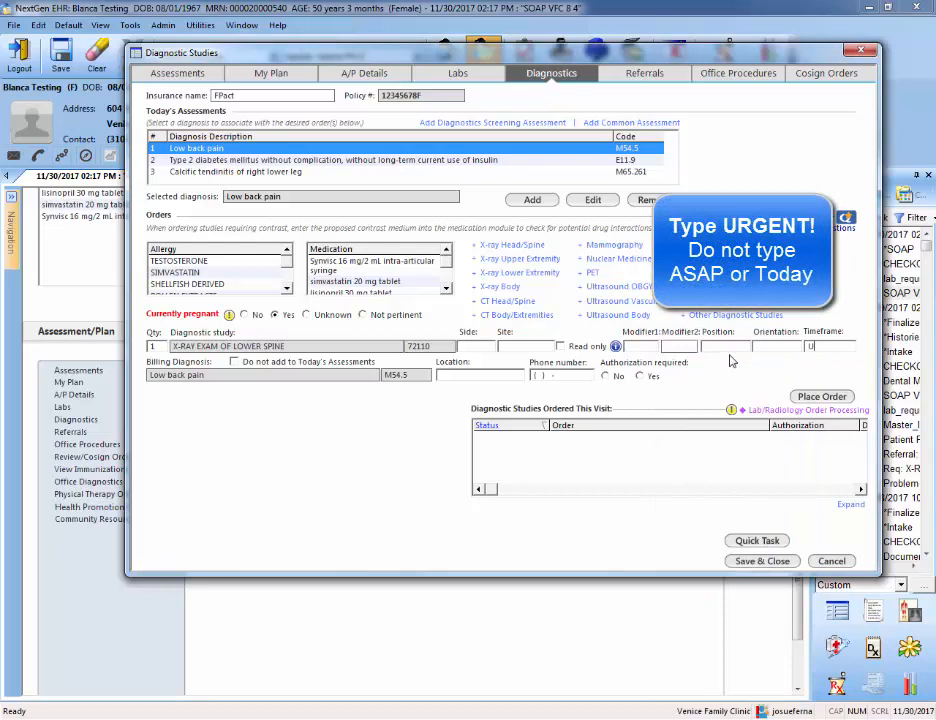
text(URGENT)
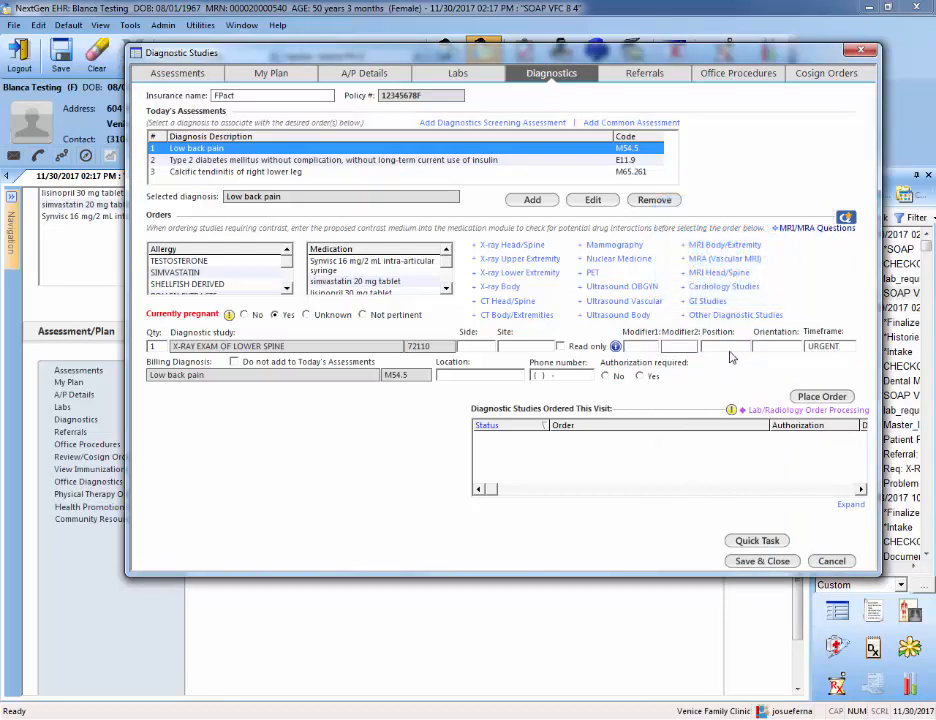
mouse_move(780, 367)
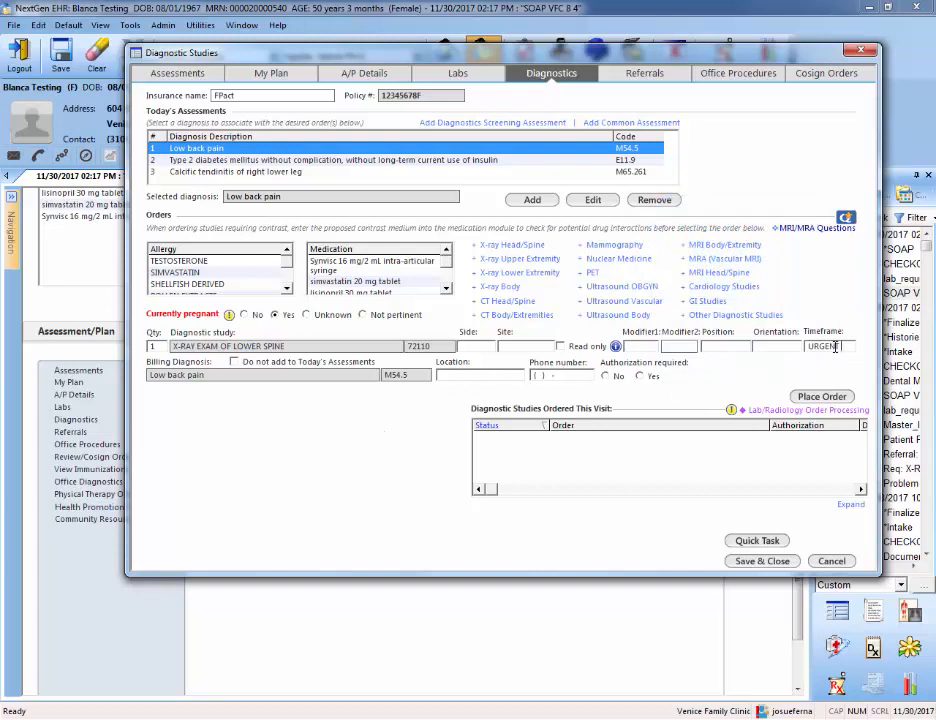
click(825, 346)
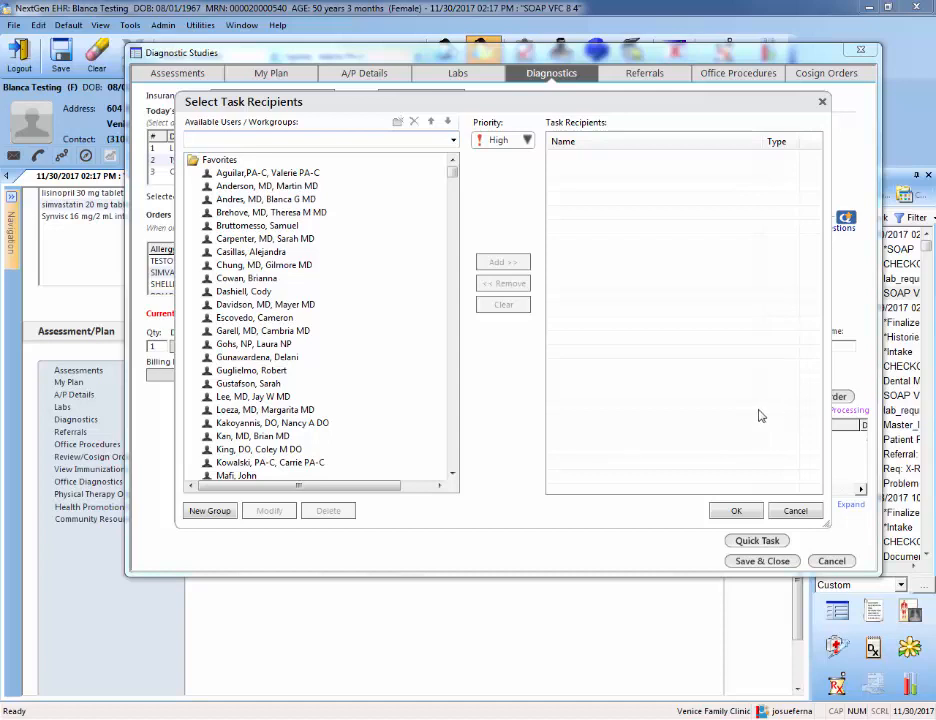
mouse_move(685, 415)
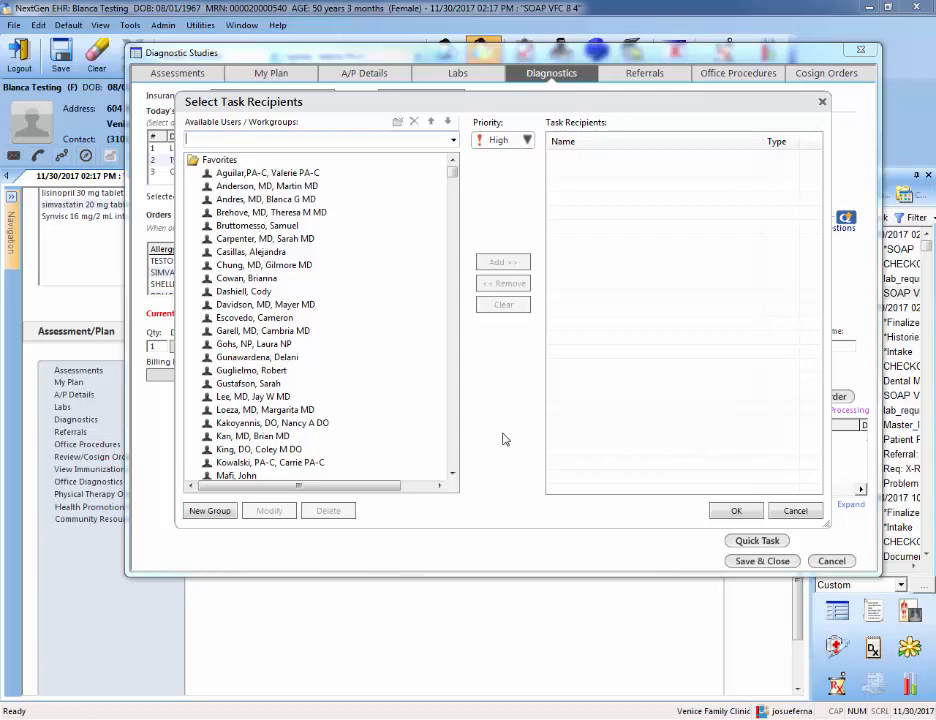
mouse_move(353, 355)
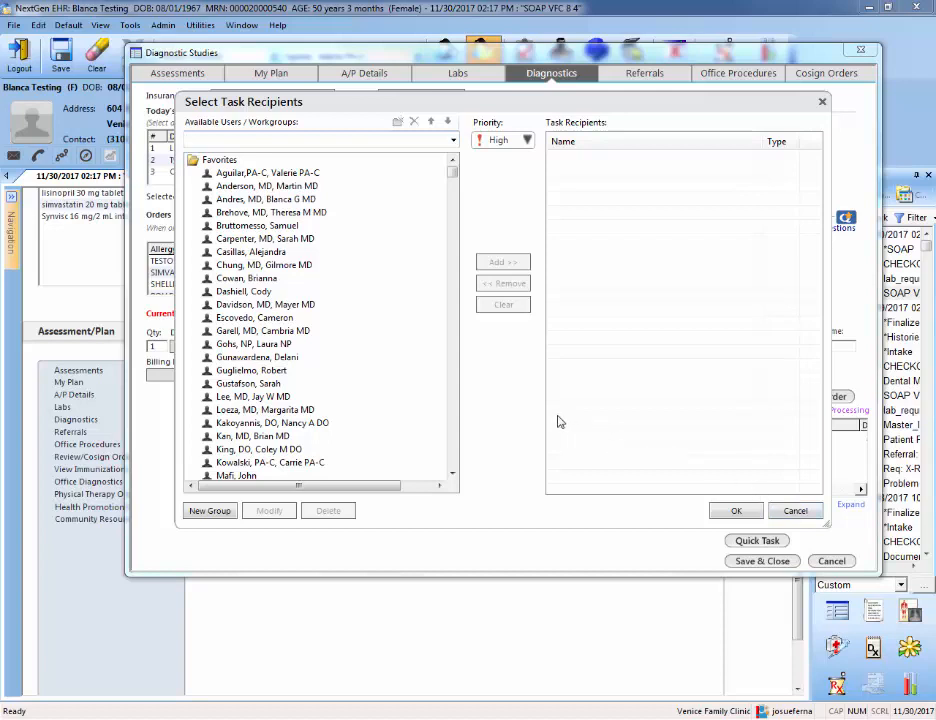
mouse_move(253, 206)
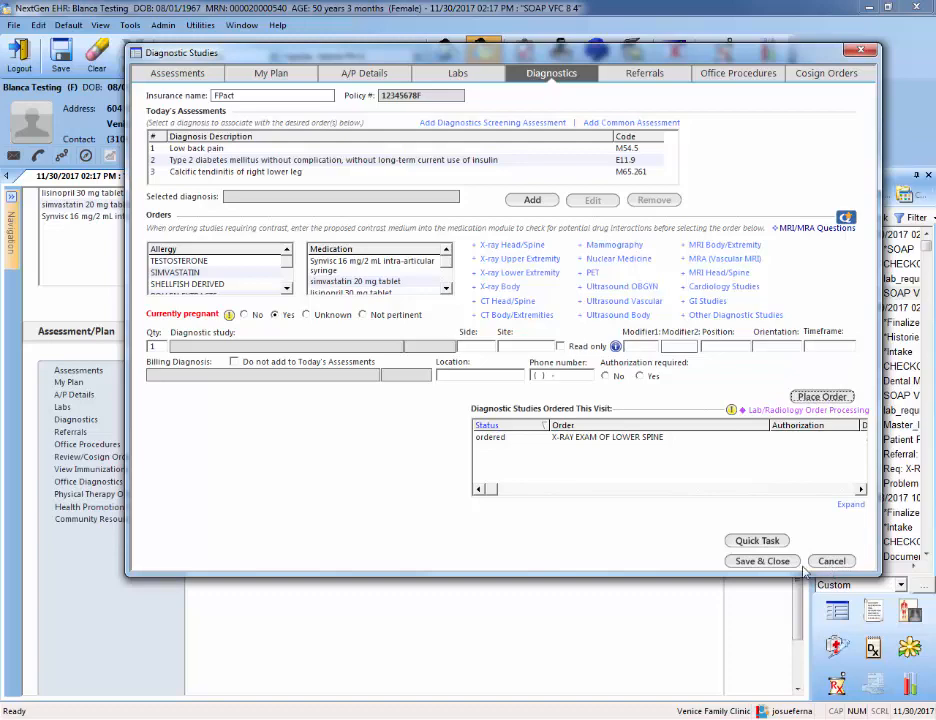
- Save the x-ray order and close the Diagnostic Studies window
click(762, 560)
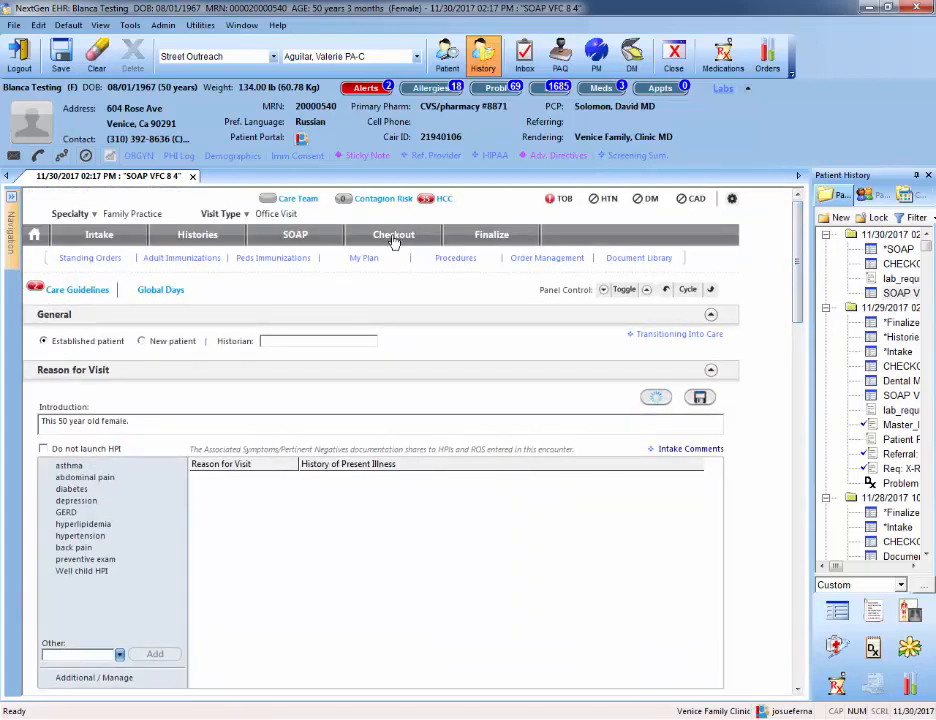
- On the Checkout page, open the lower spine x-ray order's details from Today's Orders
click(393, 234)
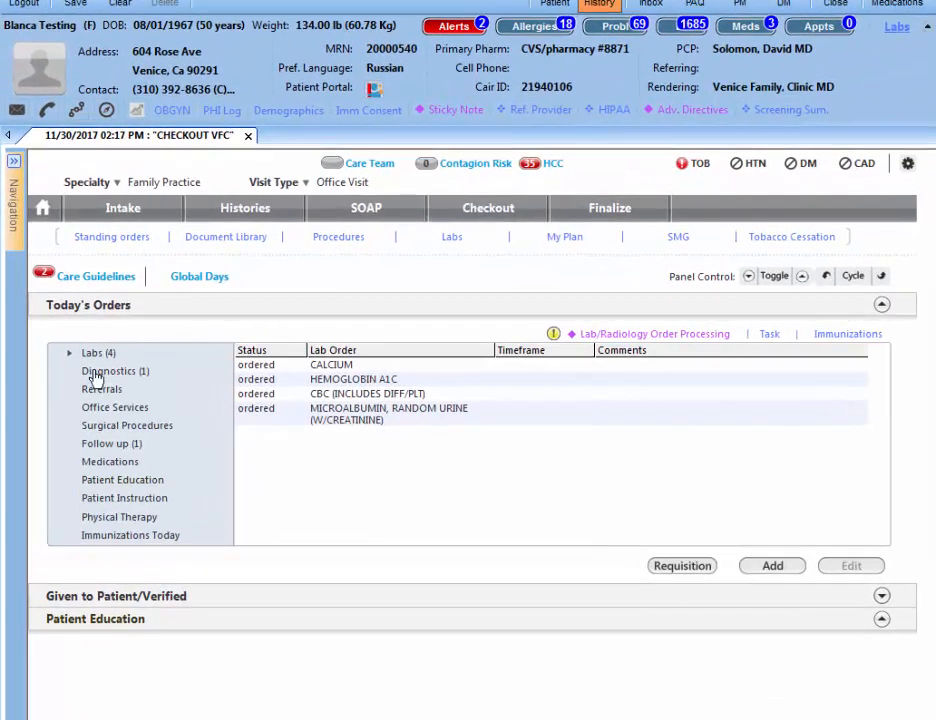
click(114, 371)
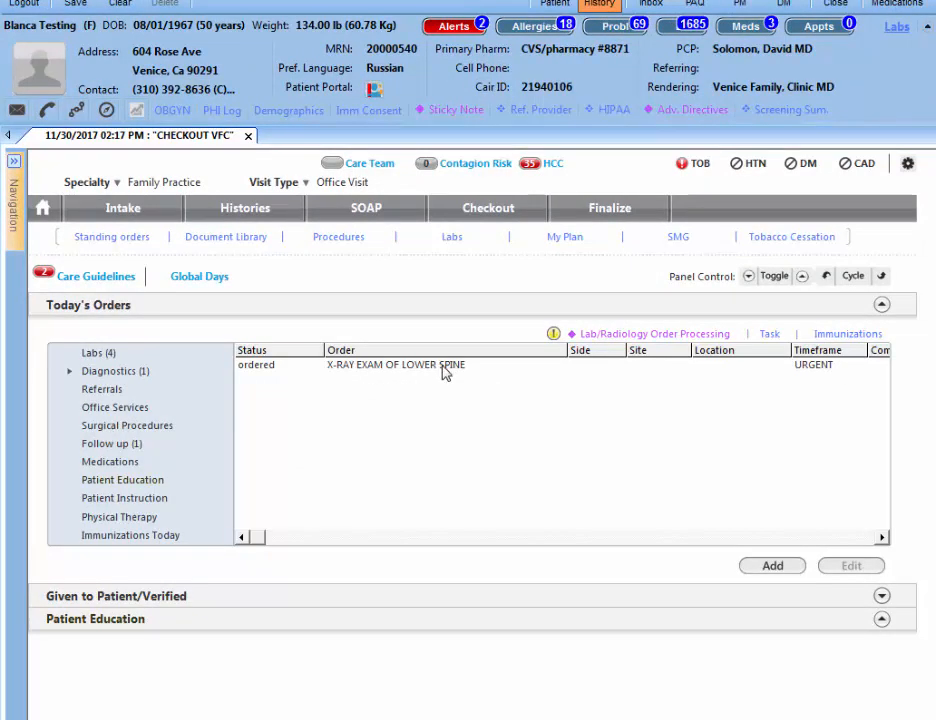
click(395, 364)
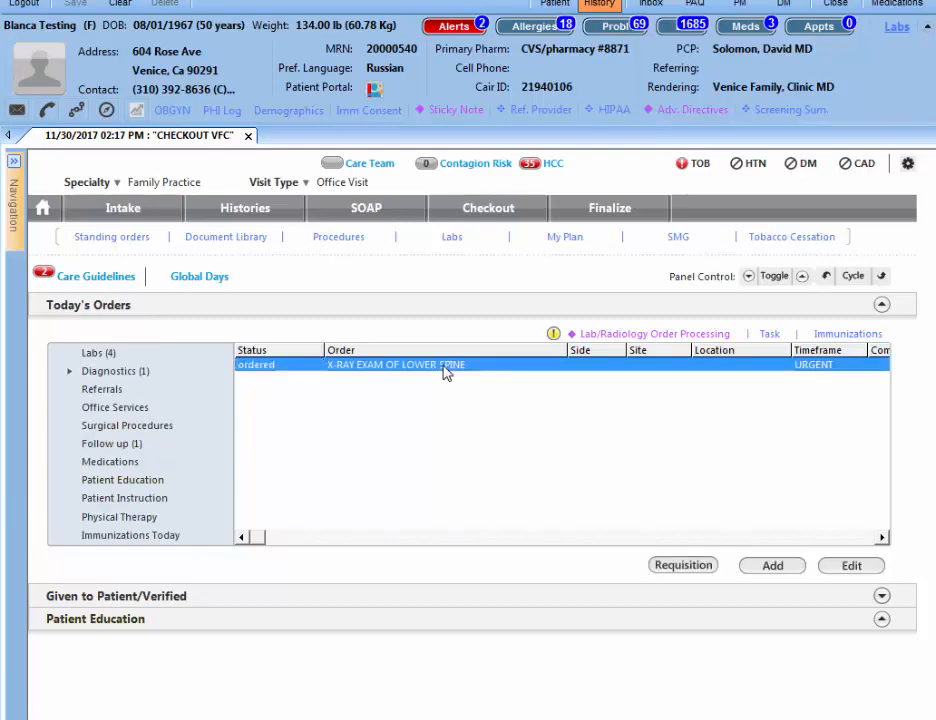
double_click(395, 364)
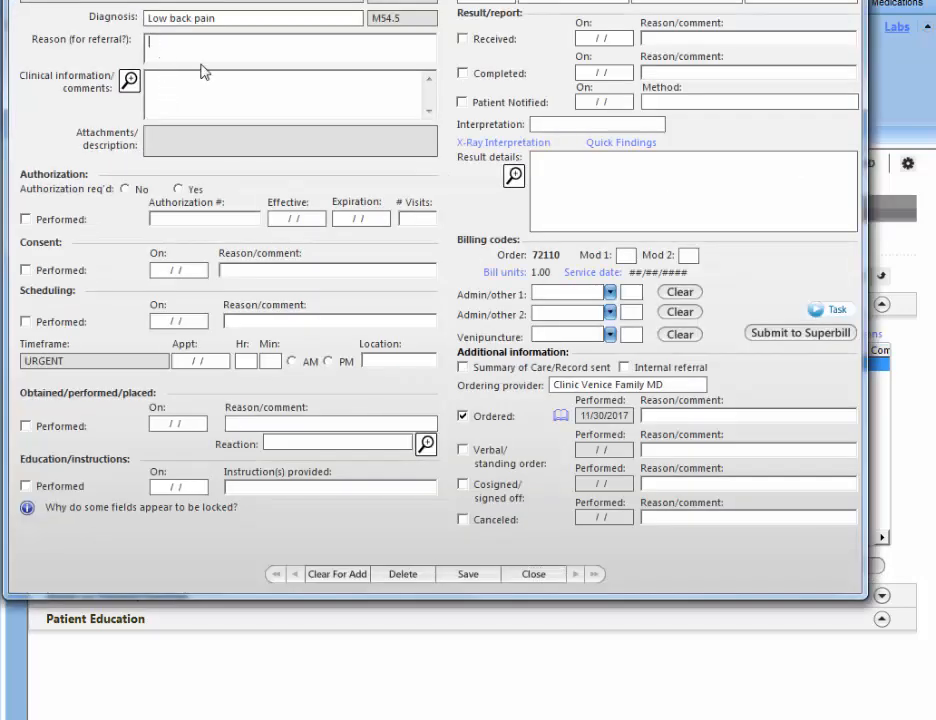
- Save reason Low back pain and comments for a 75 y.o., requesting 3 views minimum
text(Low back pain)
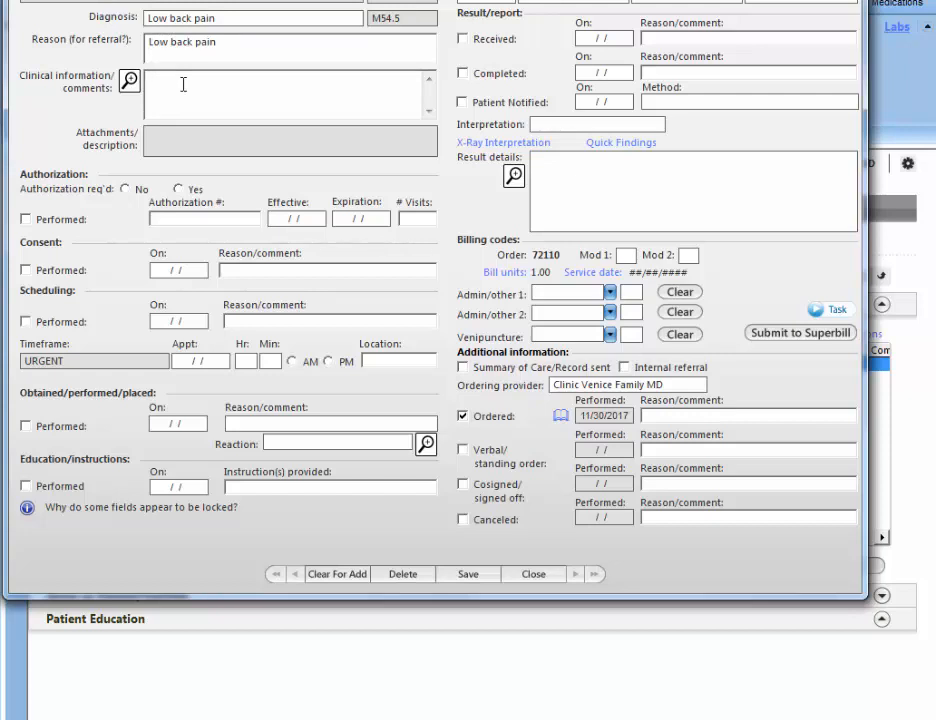
text(75 y.o. m)
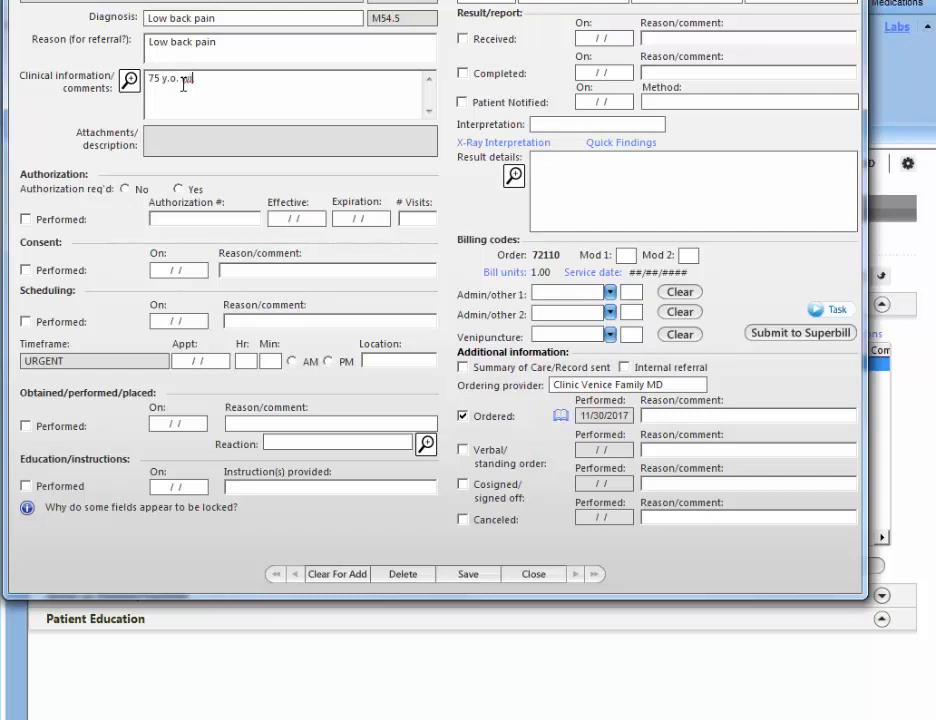
text(with l)
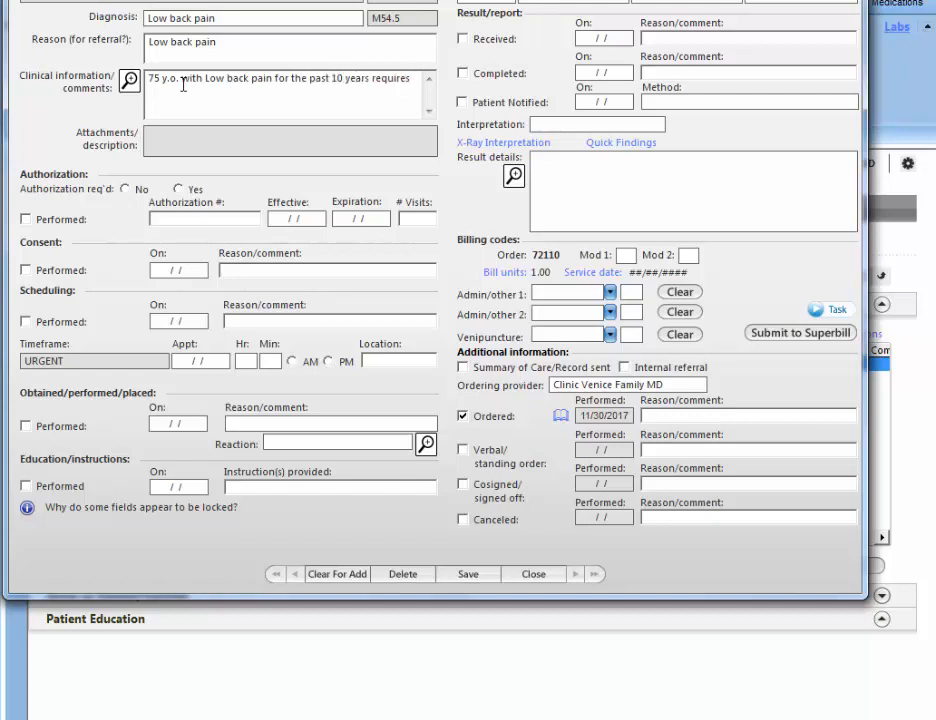
text(x-rays of low back)
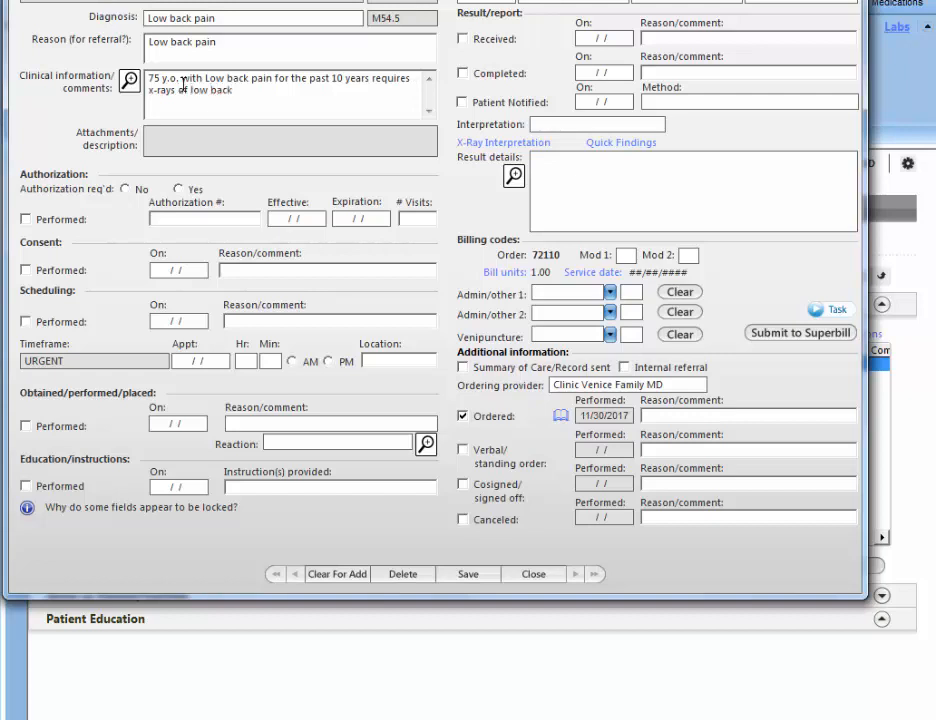
text(Please)
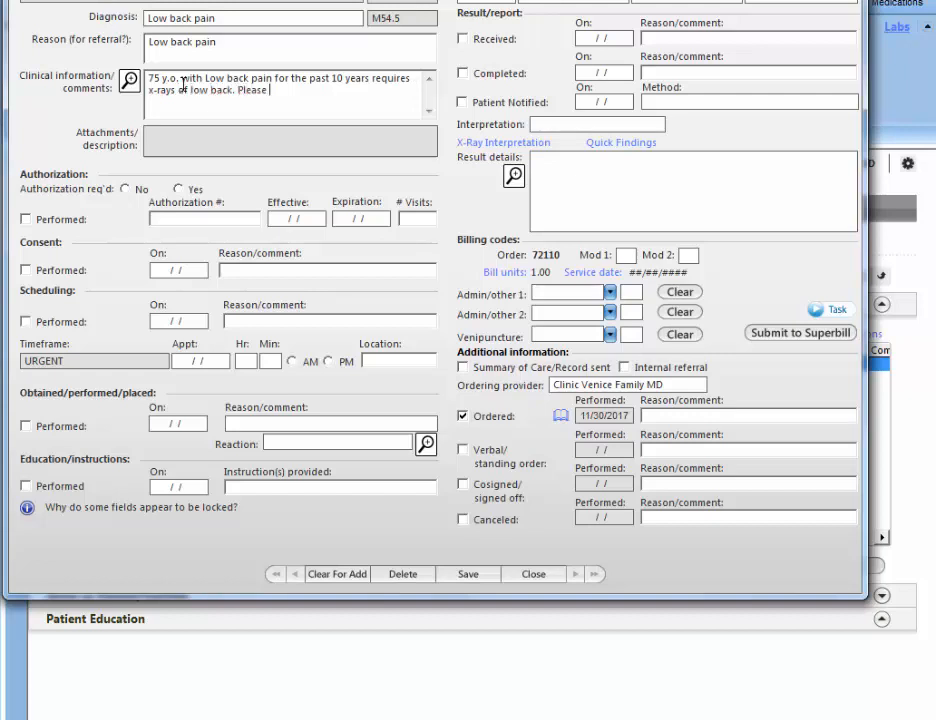
text(obtain 3 view)
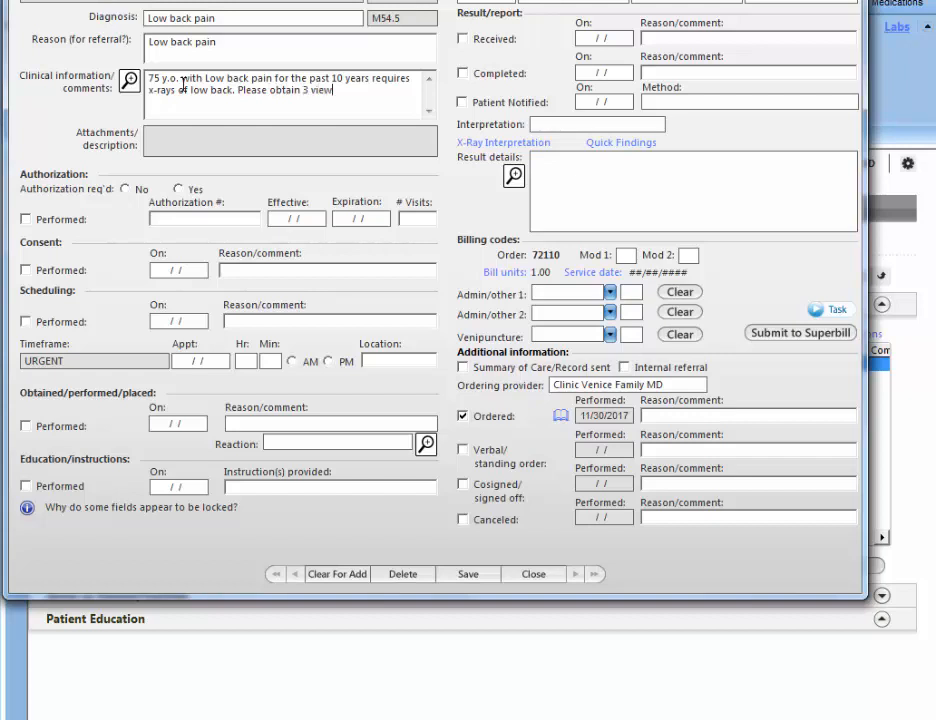
text(minimum.)
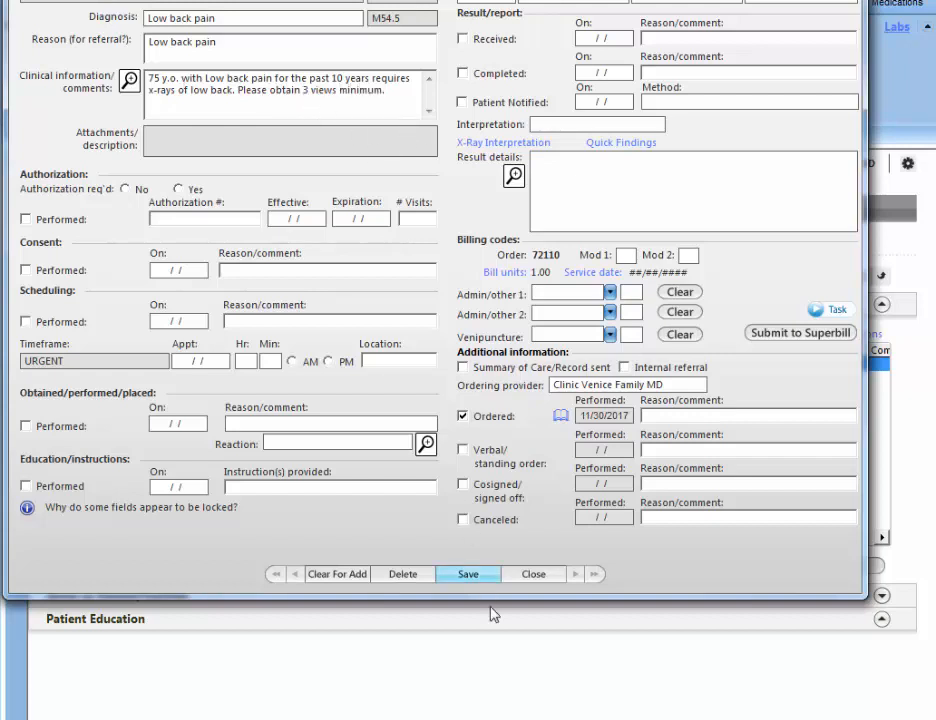
click(467, 573)
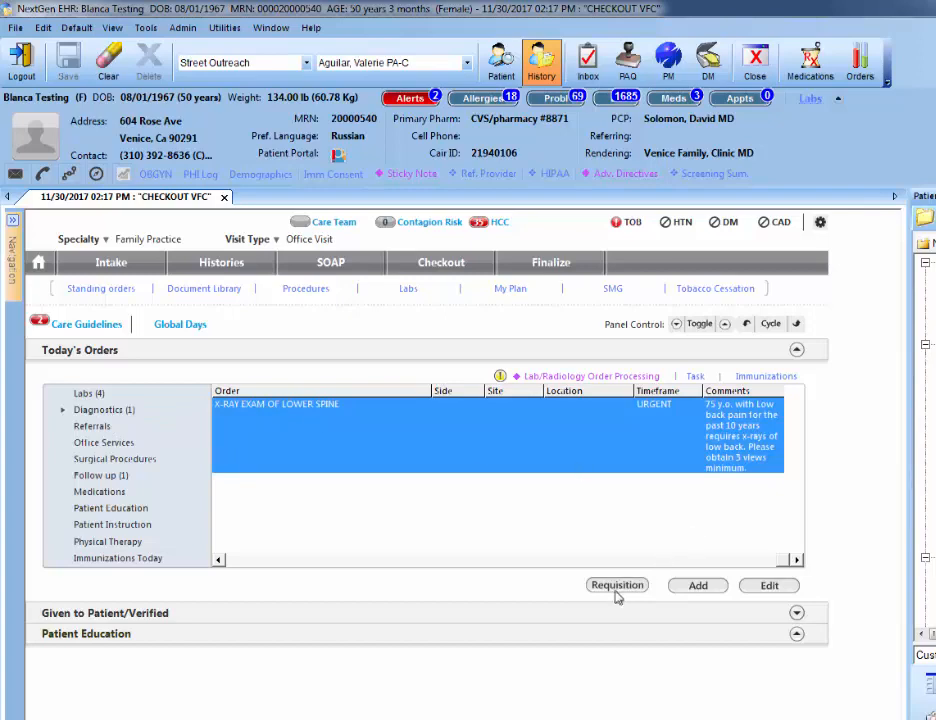
- Generate the requisition document for the urgent lower spine x-ray order
click(617, 585)
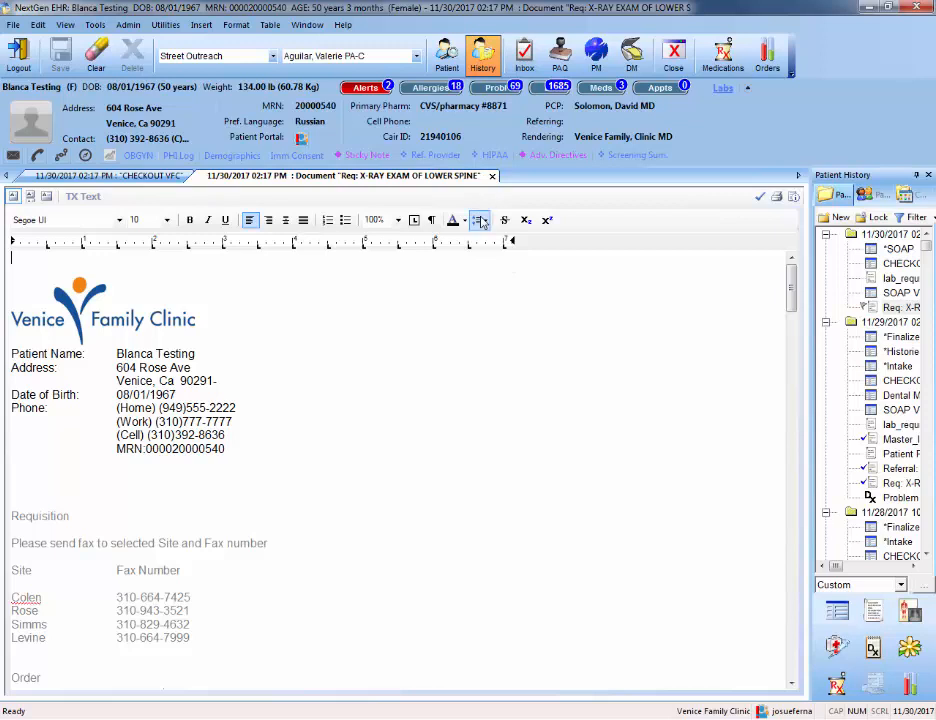
mouse_move(491, 177)
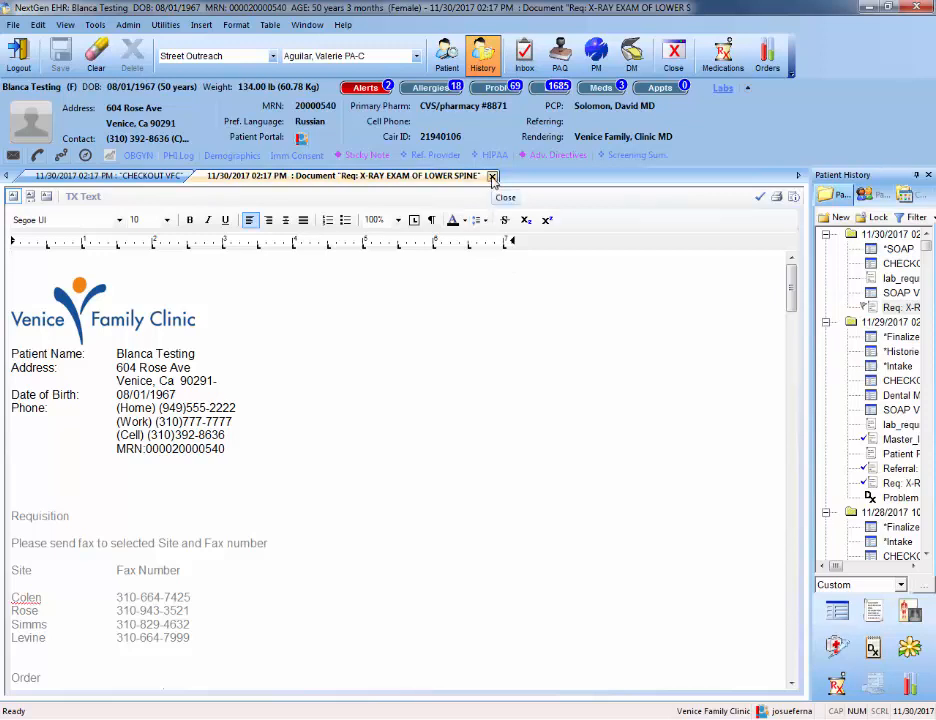